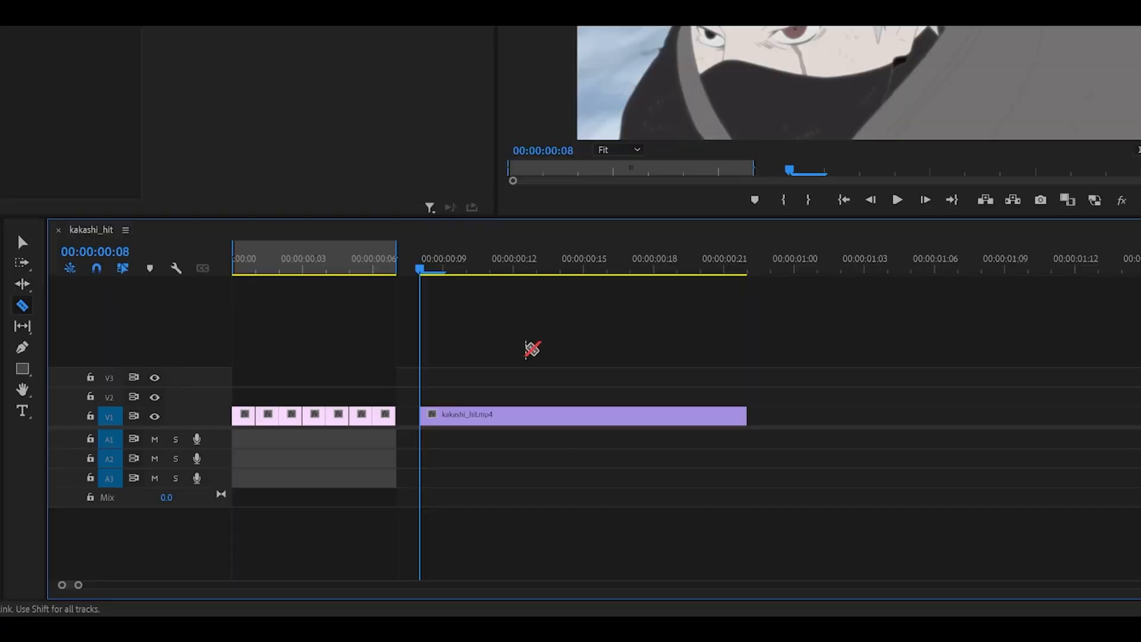
pyautogui.moveTo(564, 356)
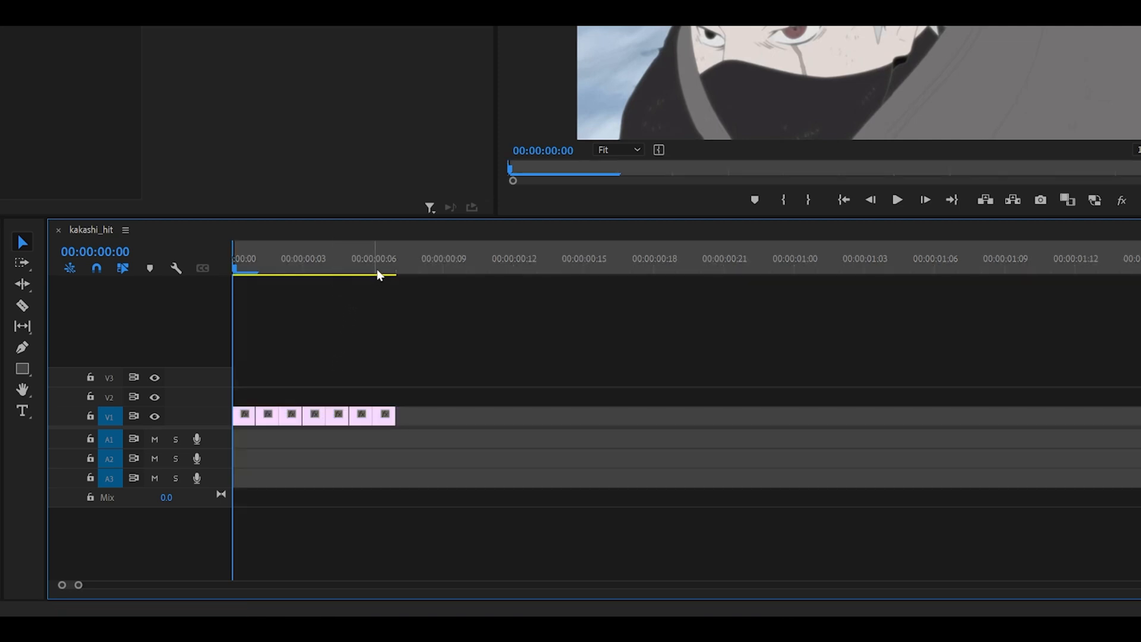
# Step: Export the unique-frames sequence as an H.264 video to D:\CLIPS
pyautogui.click(371, 258)
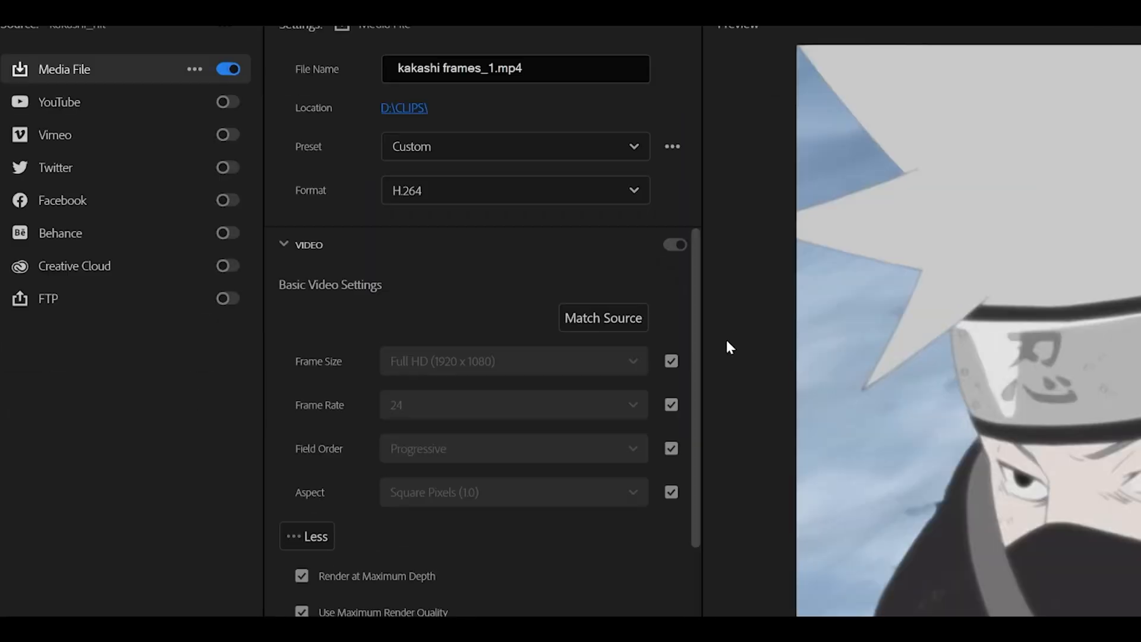
pyautogui.scroll(-3)
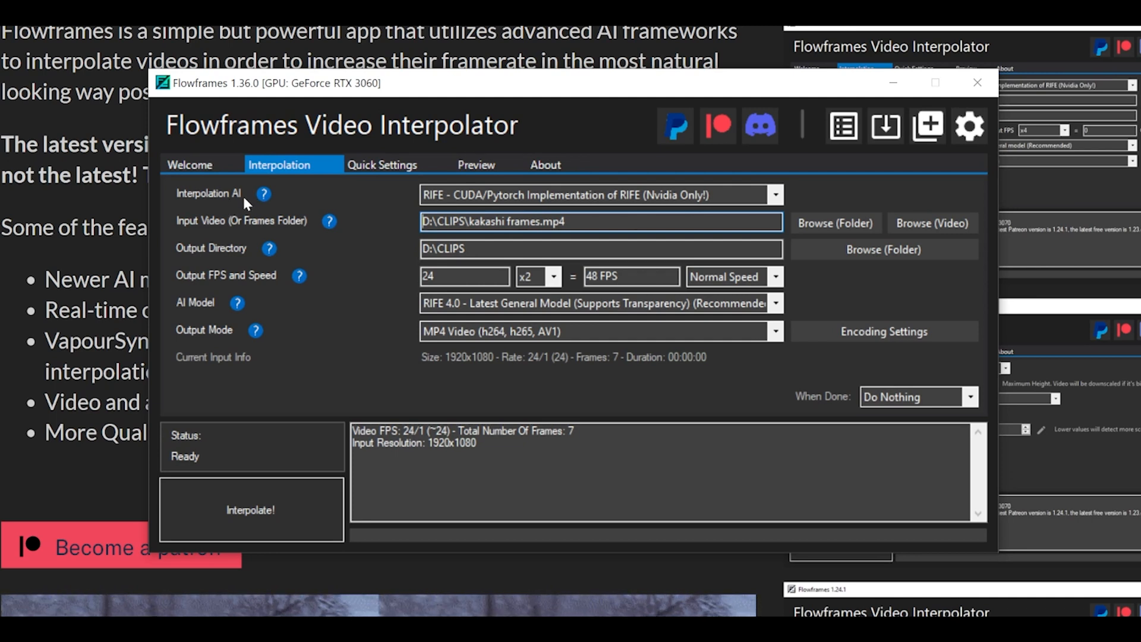
# Step: Set the Flowframes multiplier to x10 for 240 FPS, keeping Normal Speed output
pyautogui.click(596, 194)
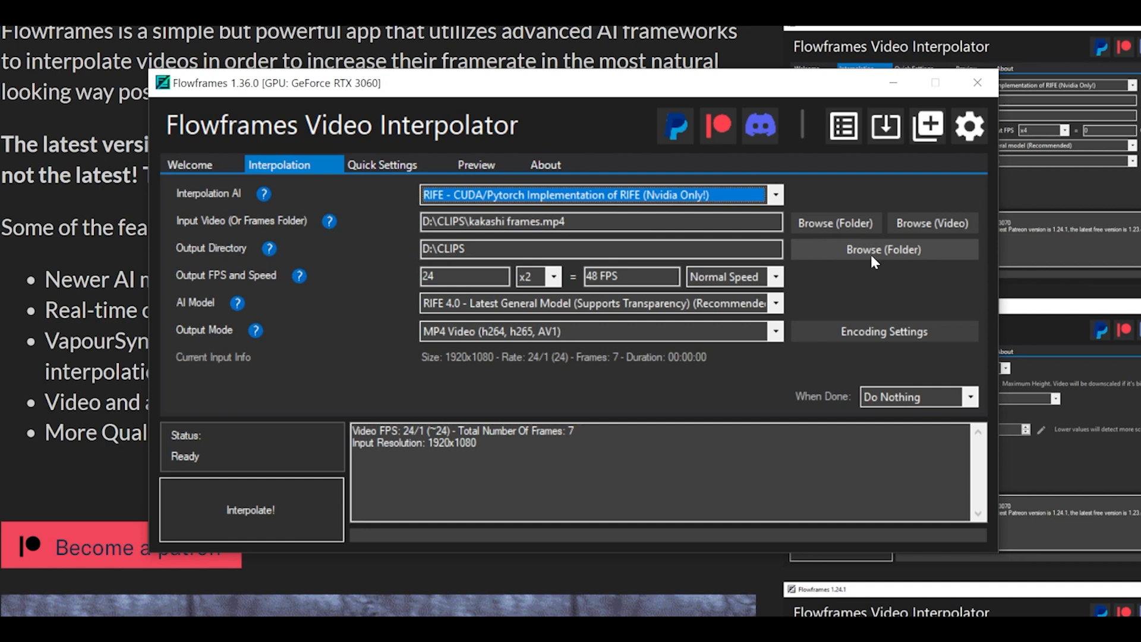
pyautogui.moveTo(892, 252)
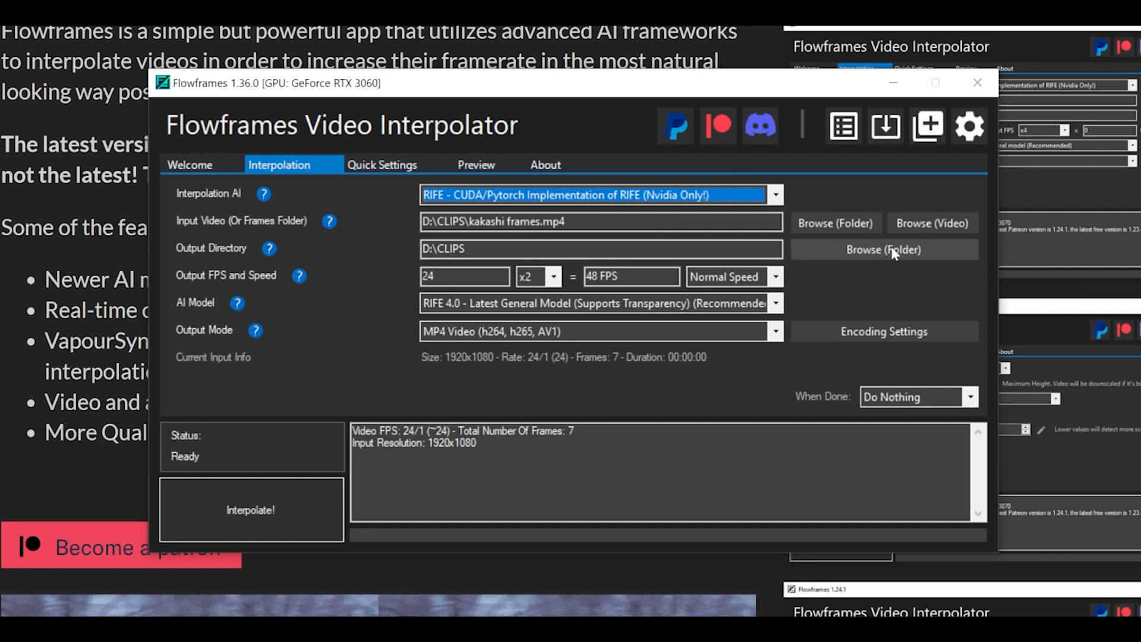
pyautogui.moveTo(304, 279)
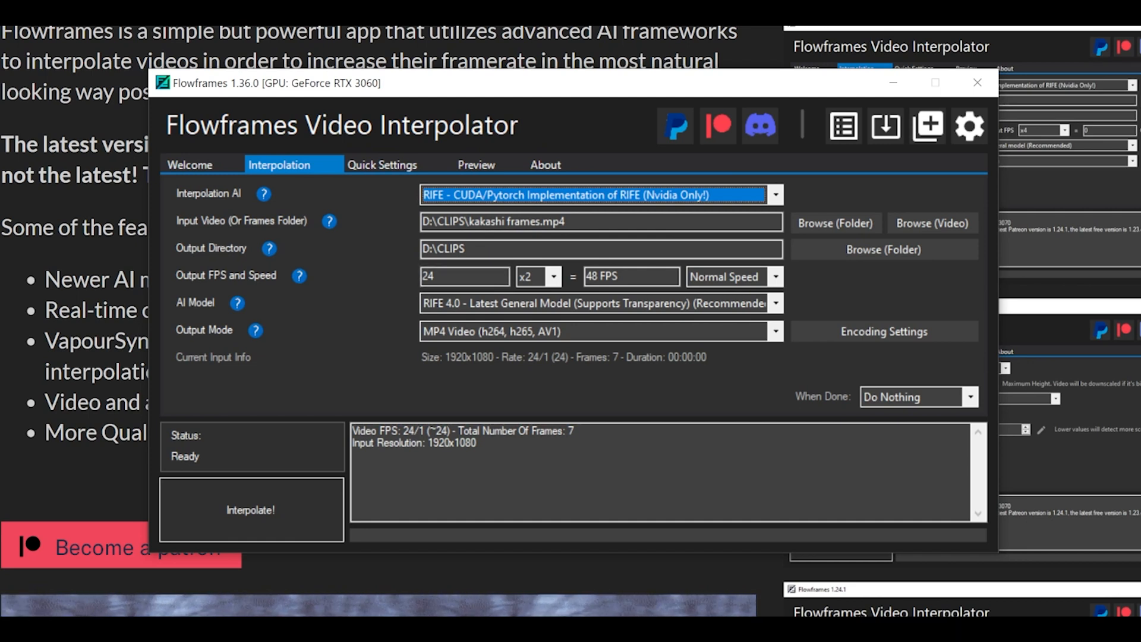
pyautogui.click(537, 276)
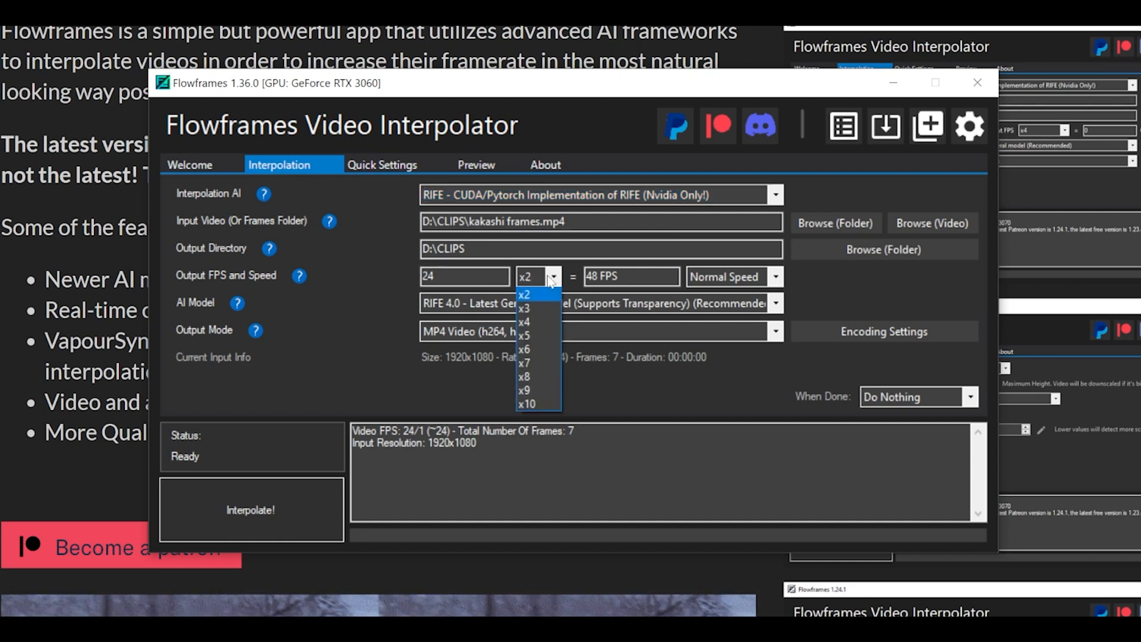
pyautogui.moveTo(525, 404)
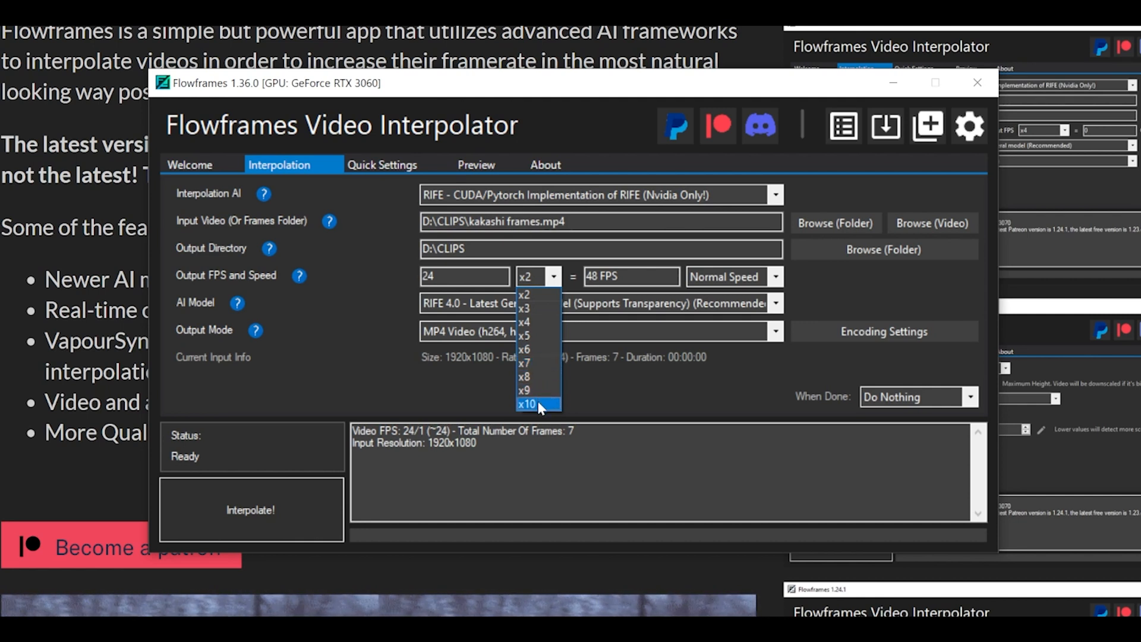
pyautogui.click(526, 404)
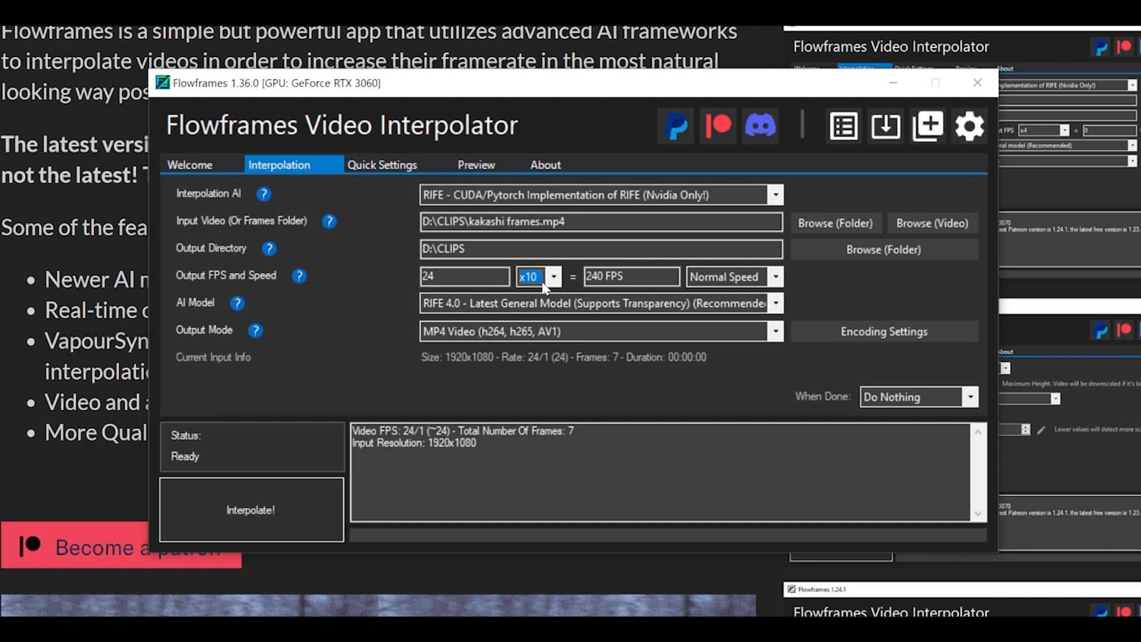
pyautogui.click(732, 276)
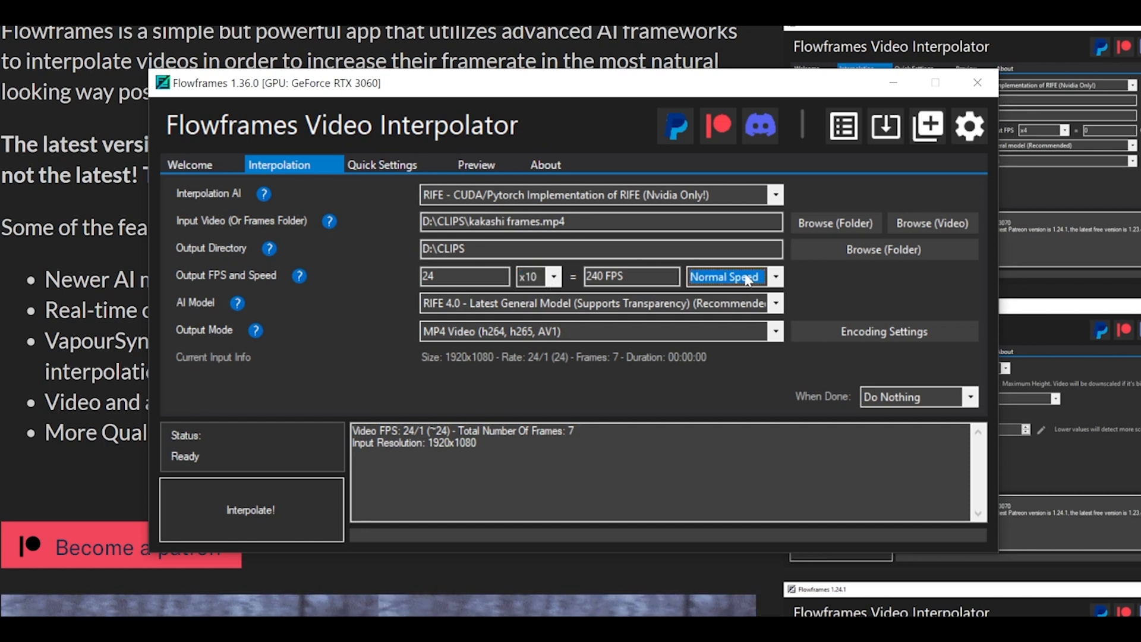
pyautogui.click(731, 276)
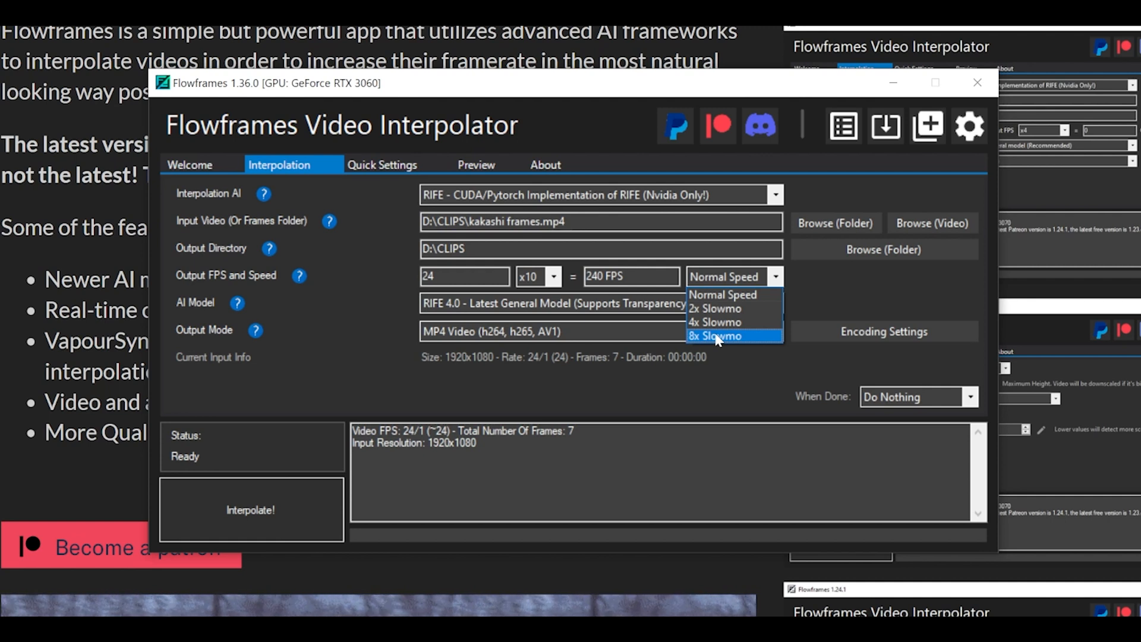
pyautogui.moveTo(729, 294)
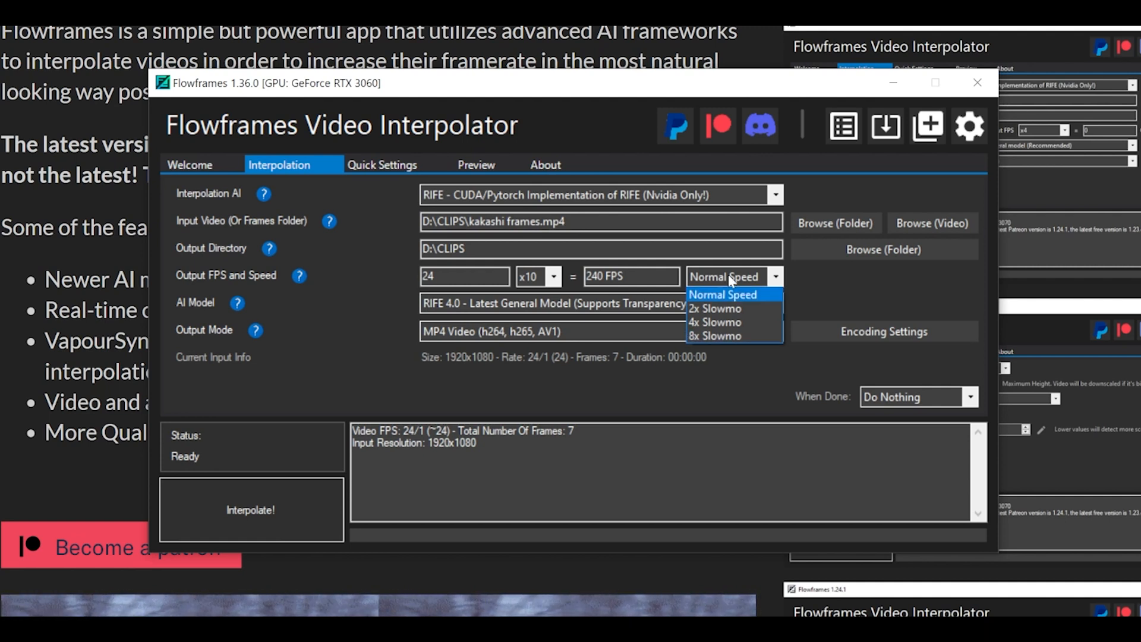
pyautogui.click(723, 294)
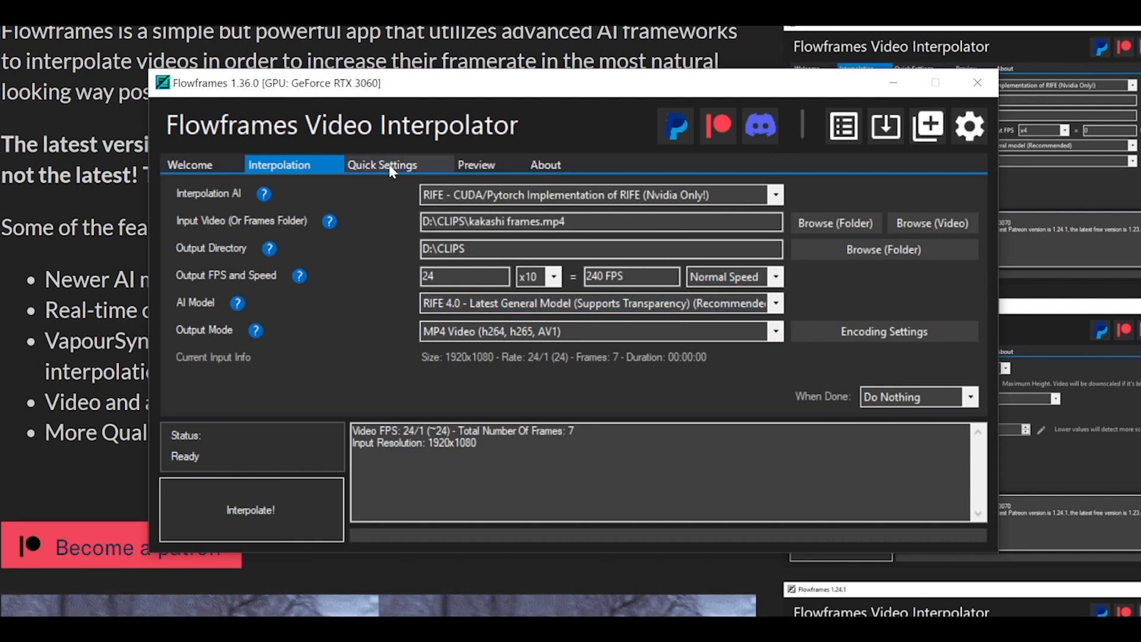
# Step: Leave Fix Scene Changes unchecked and start the 10x RIFE 4.0 interpolation
pyautogui.click(382, 164)
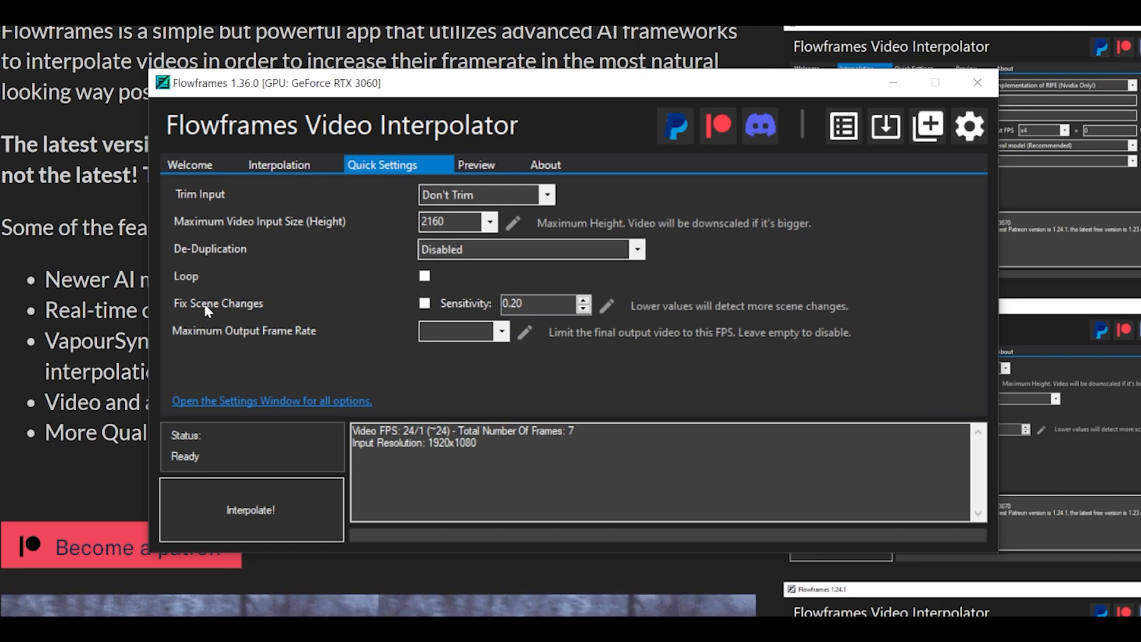
pyautogui.click(425, 304)
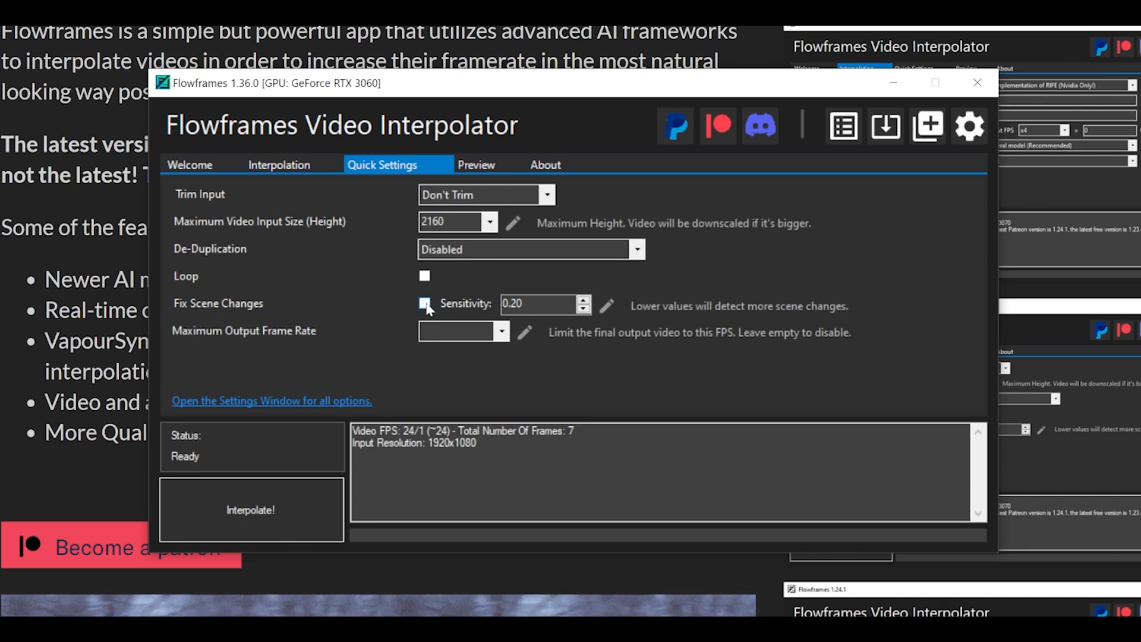
pyautogui.click(278, 164)
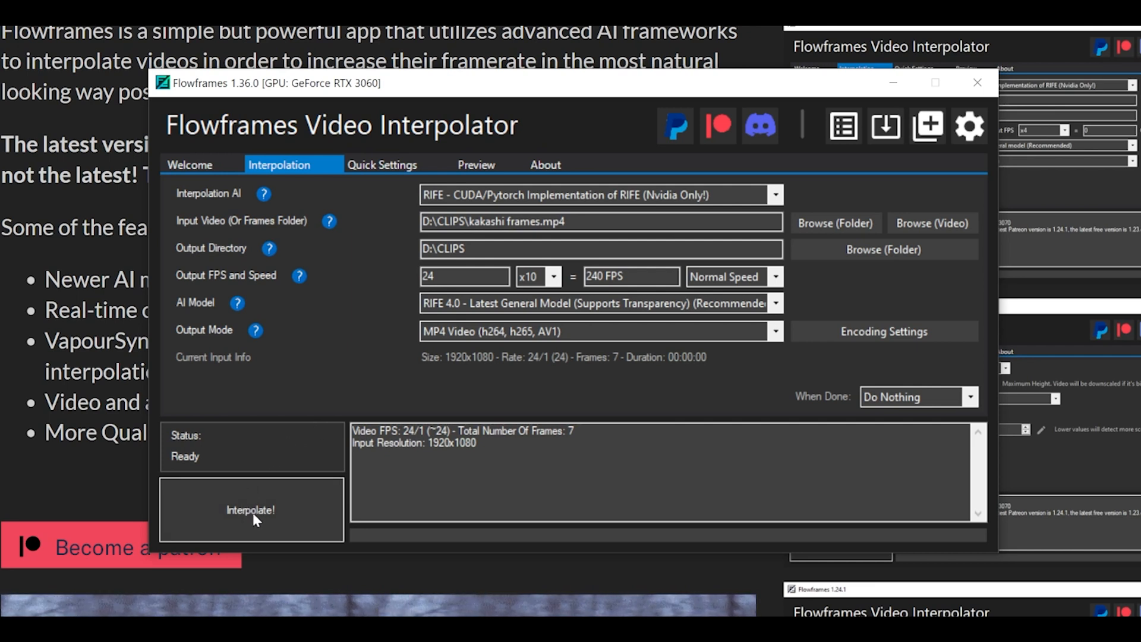
pyautogui.click(250, 509)
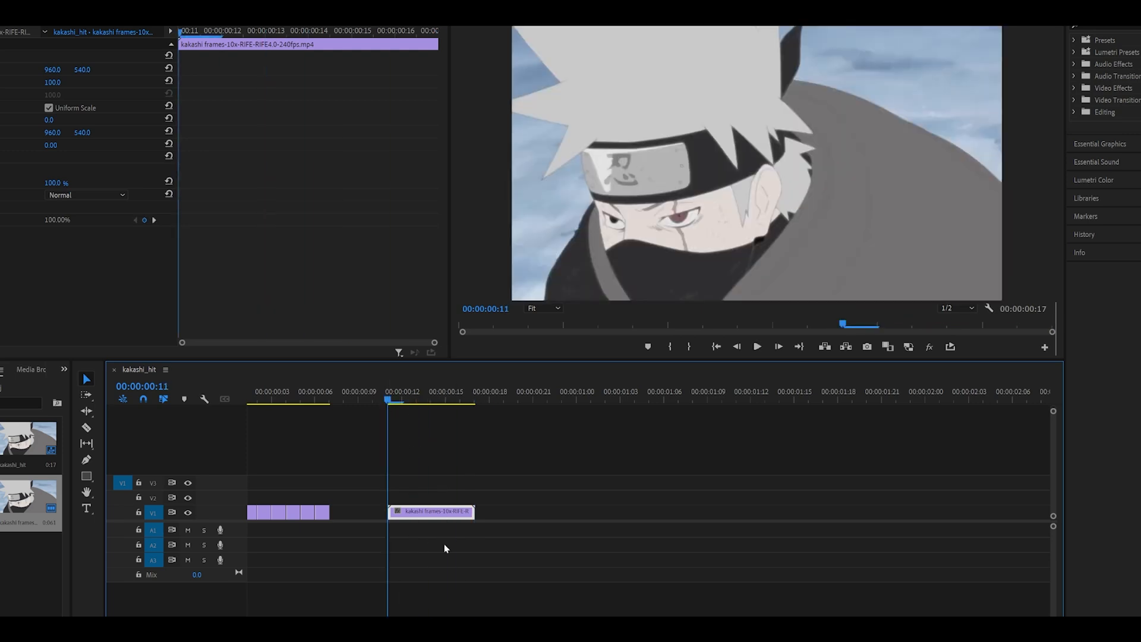
# Step: Lower the 240fps kakashi clip's speed via Speed/Duration so it spans about three seconds
pyautogui.rightClick(432, 511)
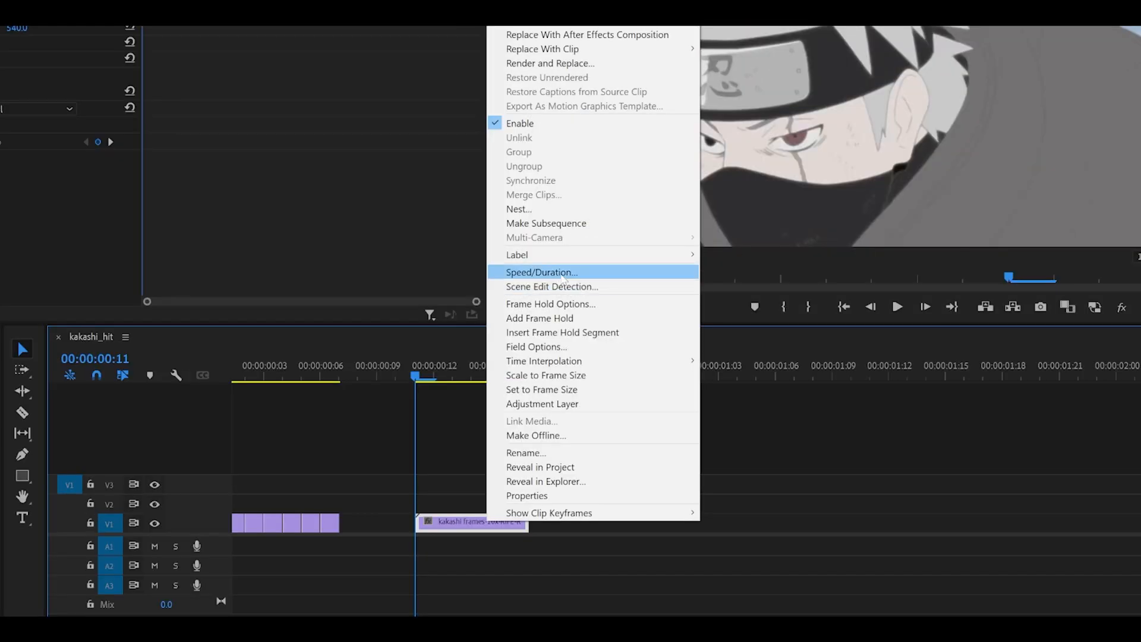
pyautogui.click(541, 272)
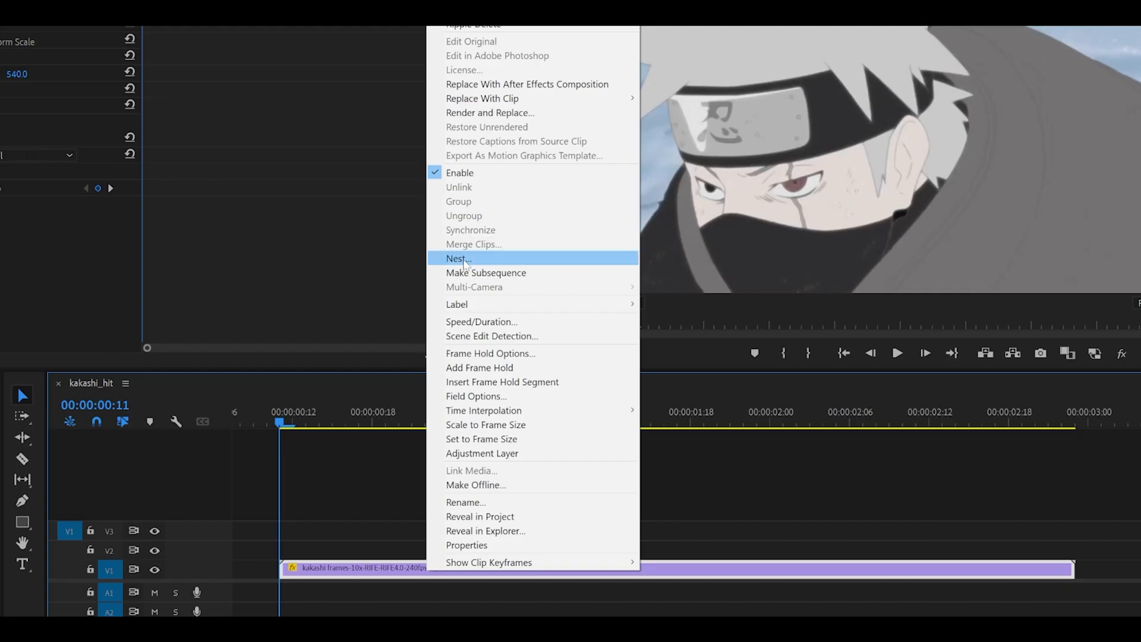
# Step: Nest the slowed clip and enter 300 as the Twixtor Speed %
pyautogui.click(457, 259)
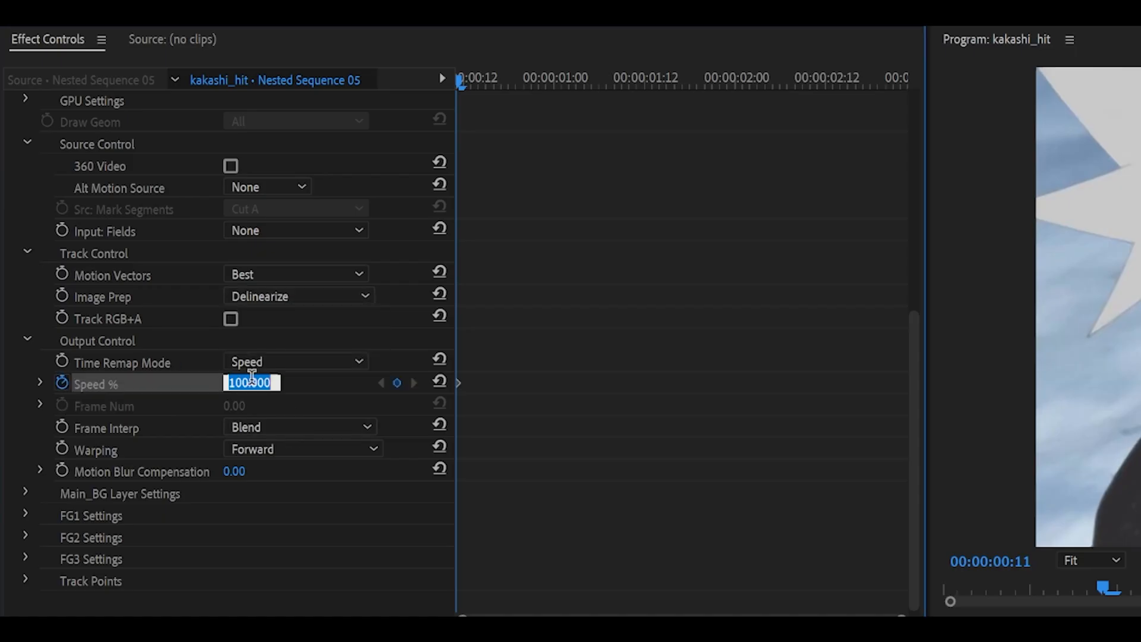
pyautogui.write('300.00')
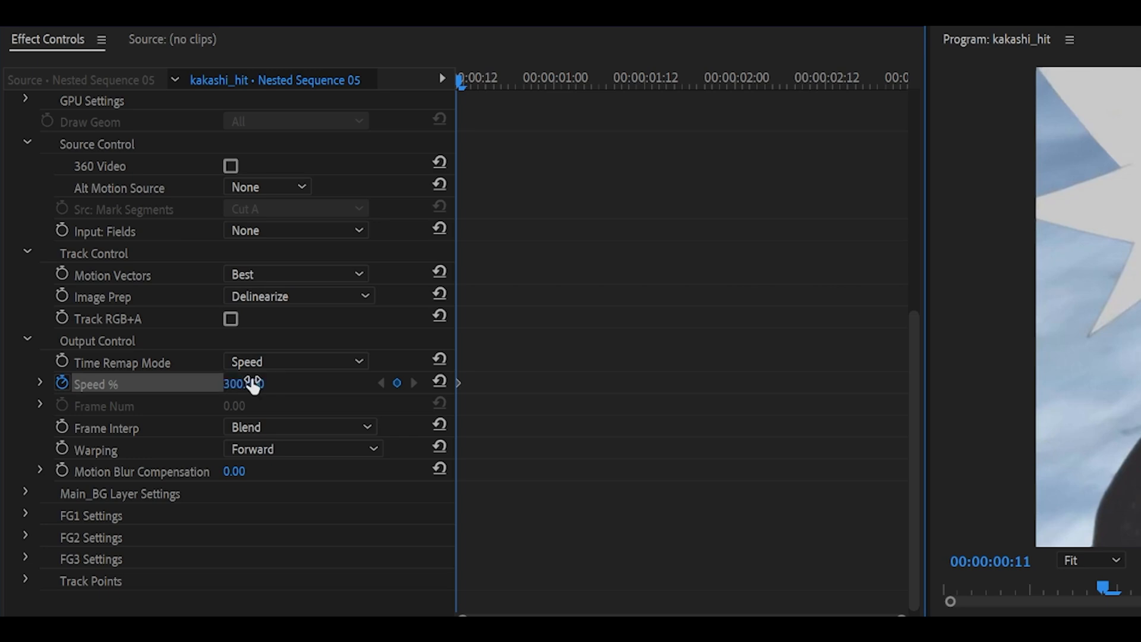